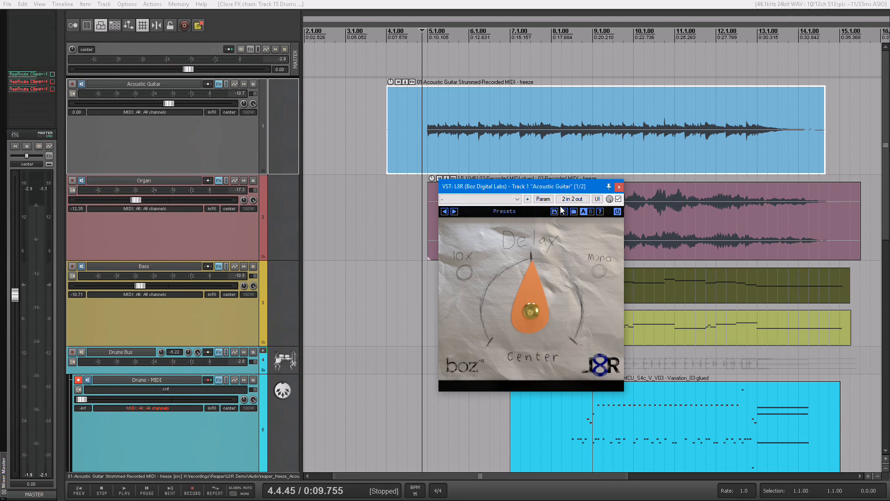
mouse_move(554, 260)
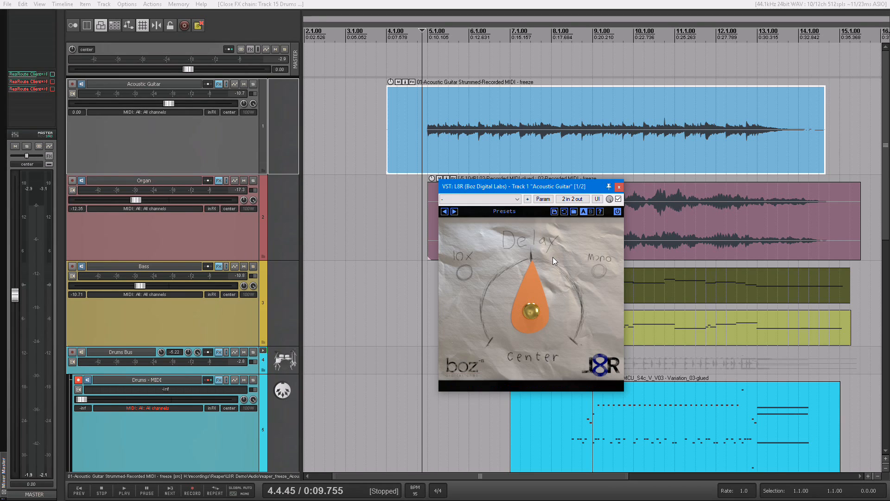
mouse_move(540, 291)
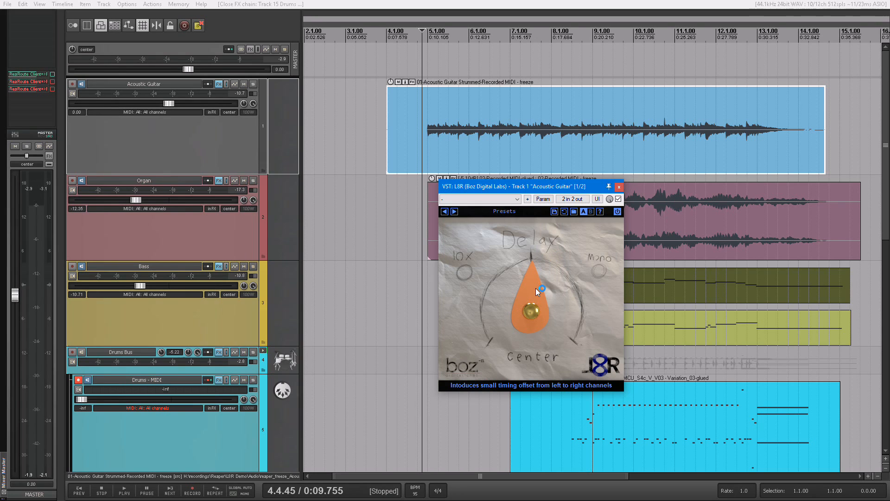
mouse_move(493, 206)
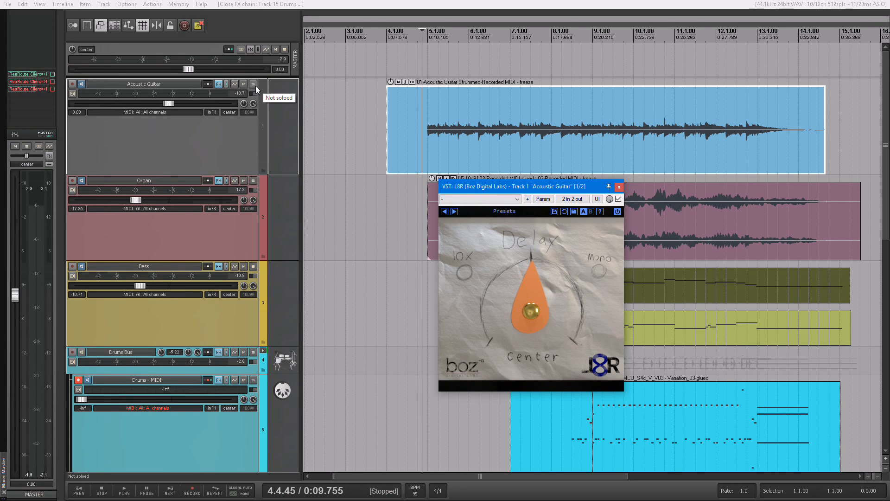
- Solo the Acoustic Guitar, set L8R delay to R 2.02 ms and audition it with playback
left_click(253, 84)
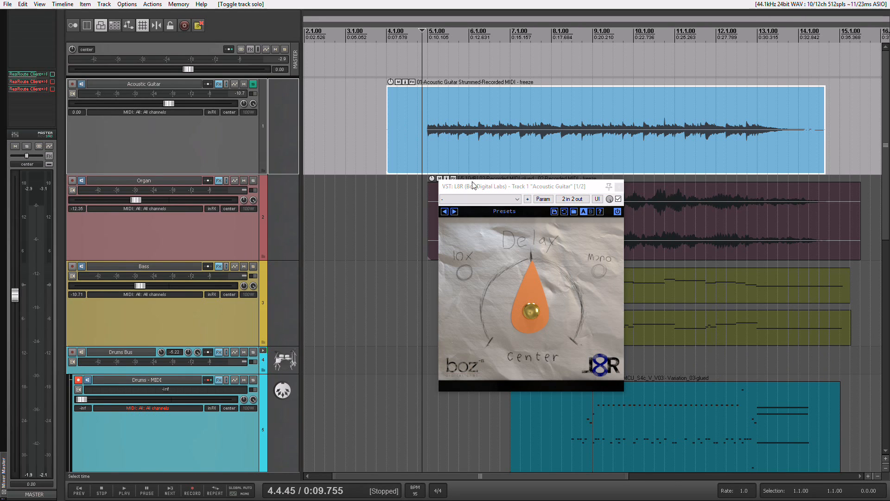
left_click(123, 490)
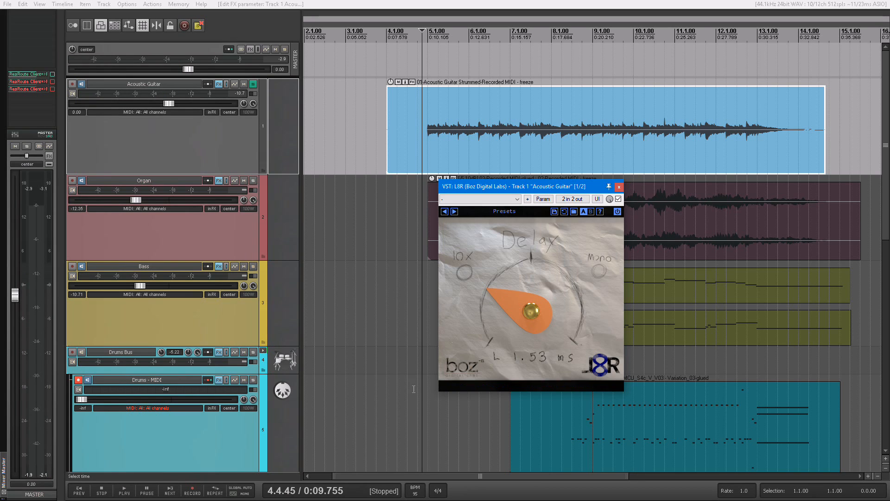
mouse_move(346, 182)
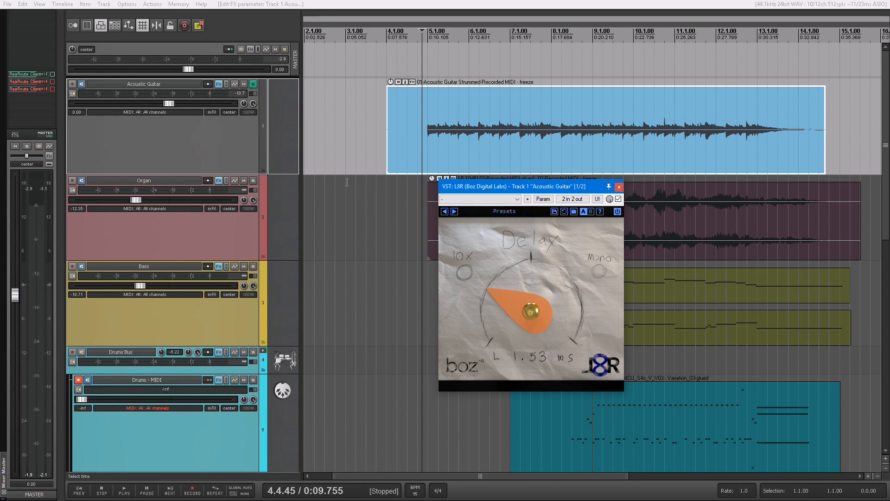
left_click(123, 490)
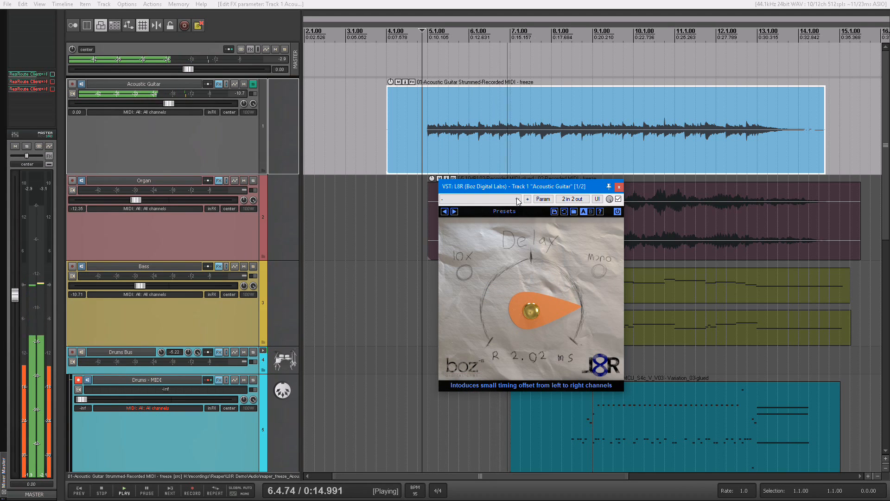
left_click(100, 490)
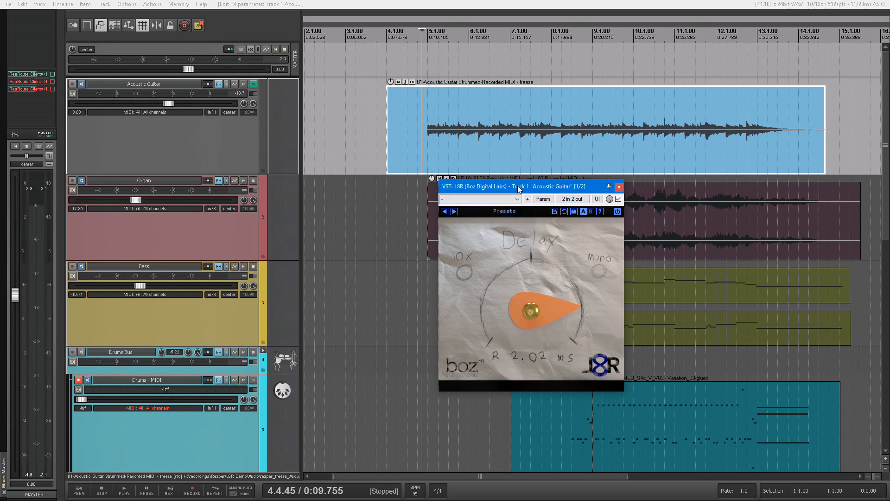
mouse_move(543, 307)
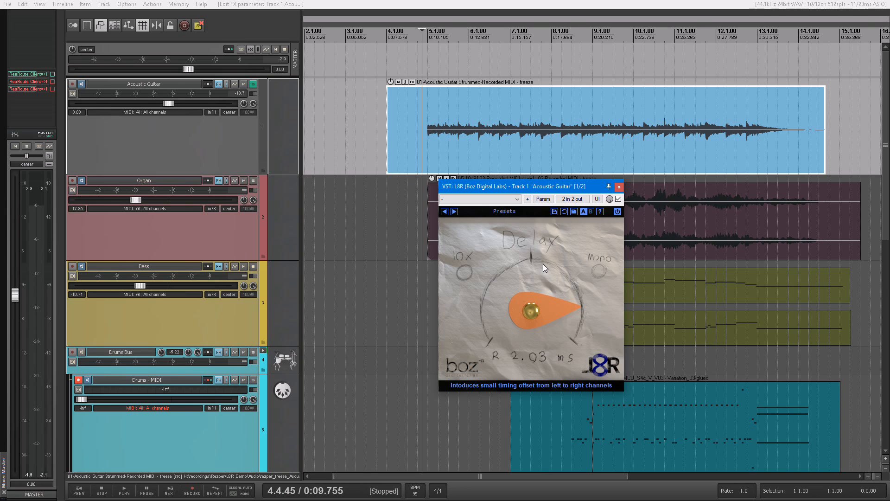
mouse_move(505, 263)
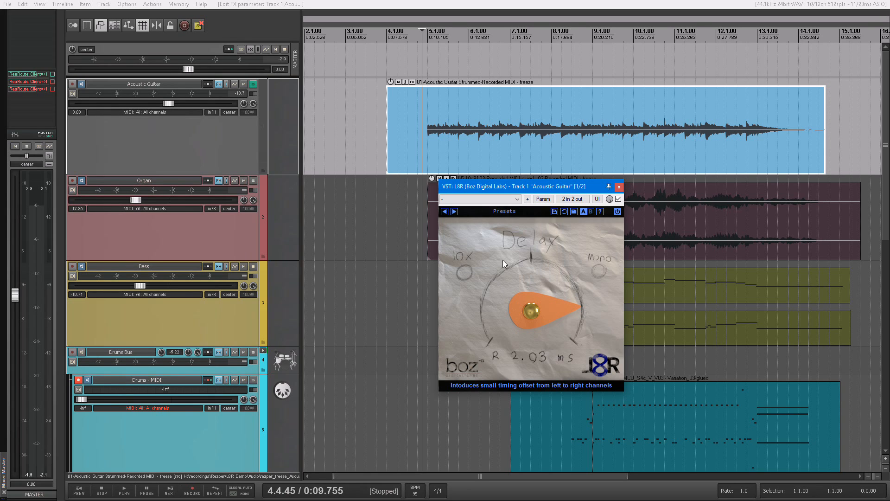
mouse_move(571, 312)
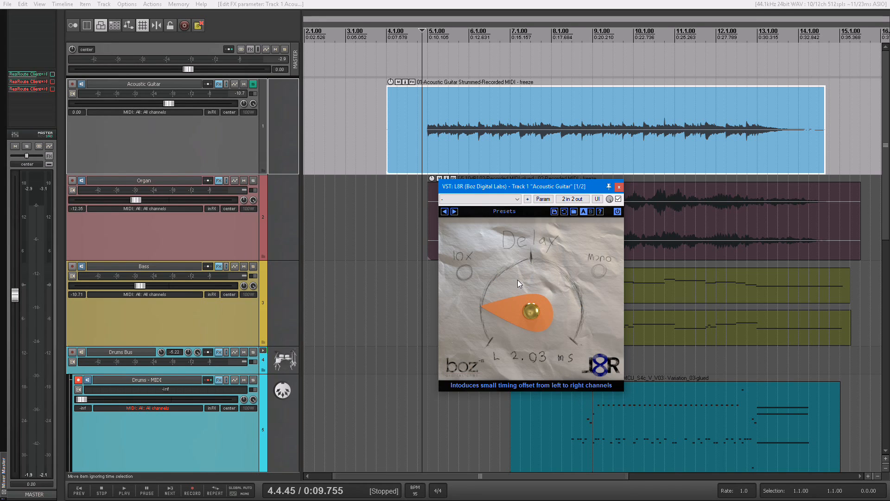
mouse_move(591, 292)
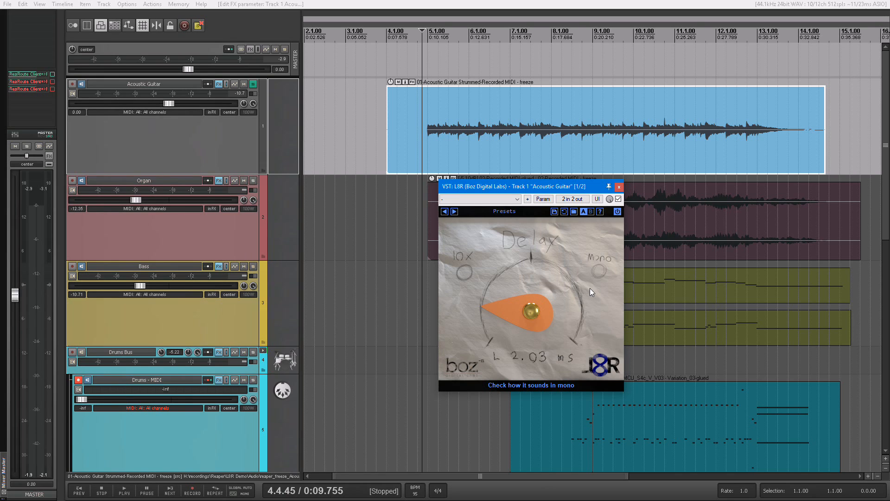
mouse_move(518, 289)
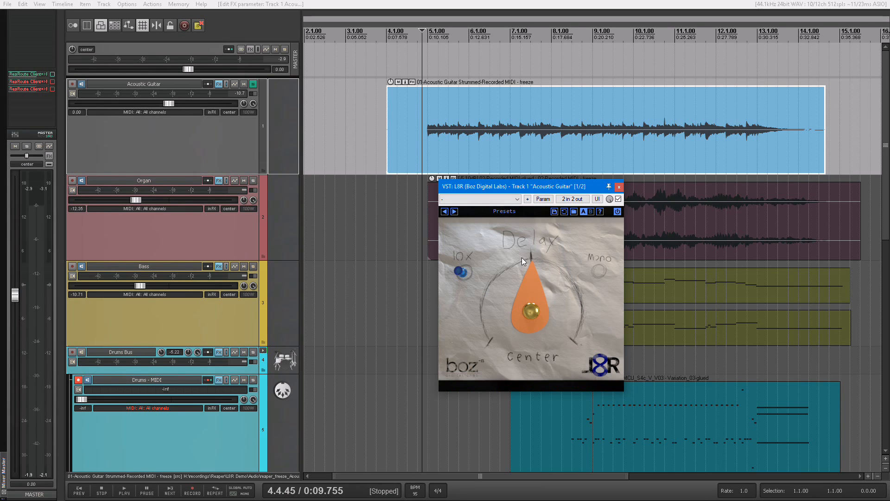
- Dial the 10X delay to L 22.97 ms, playing and stopping the guitar between adjustments
left_click(123, 490)
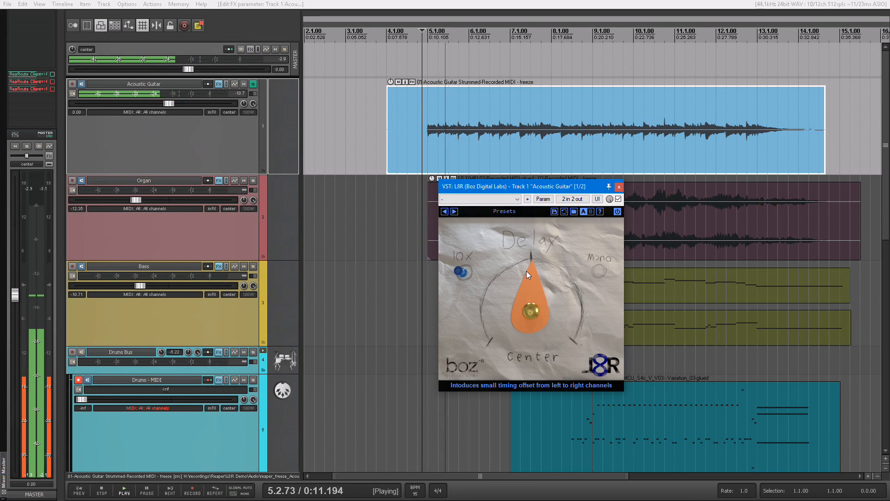
left_click(101, 490)
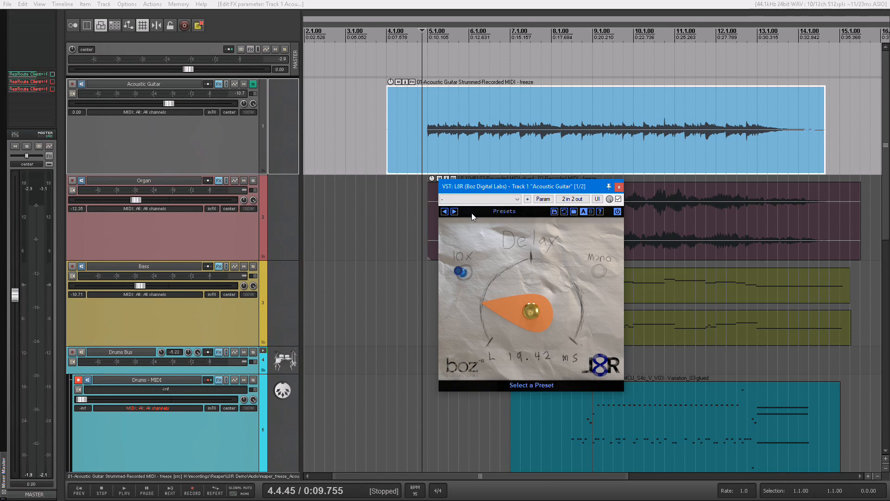
left_click(123, 489)
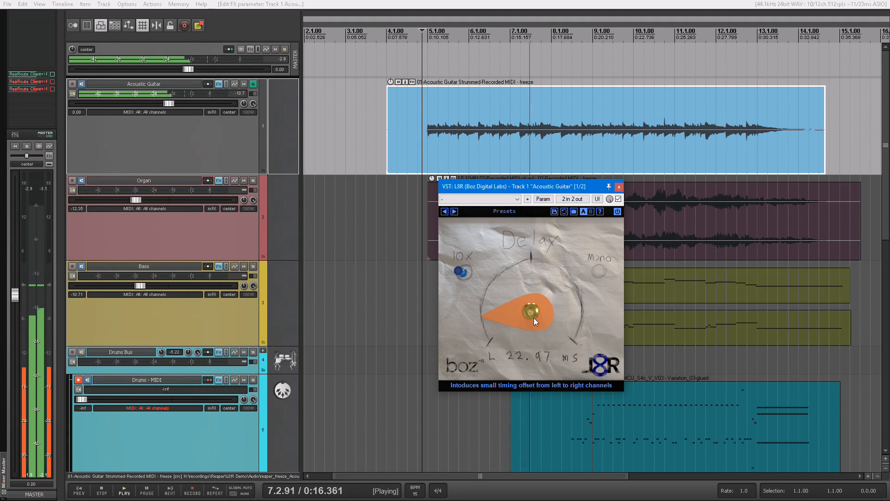
left_click(101, 490)
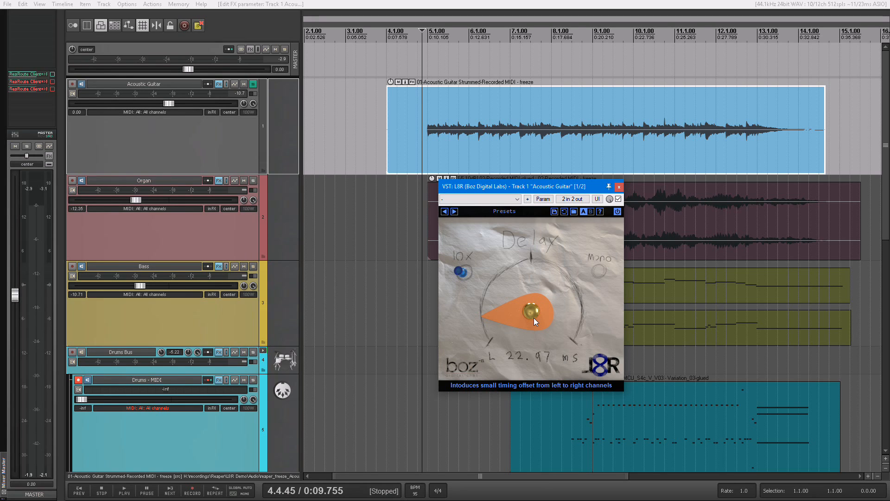
mouse_move(264, 105)
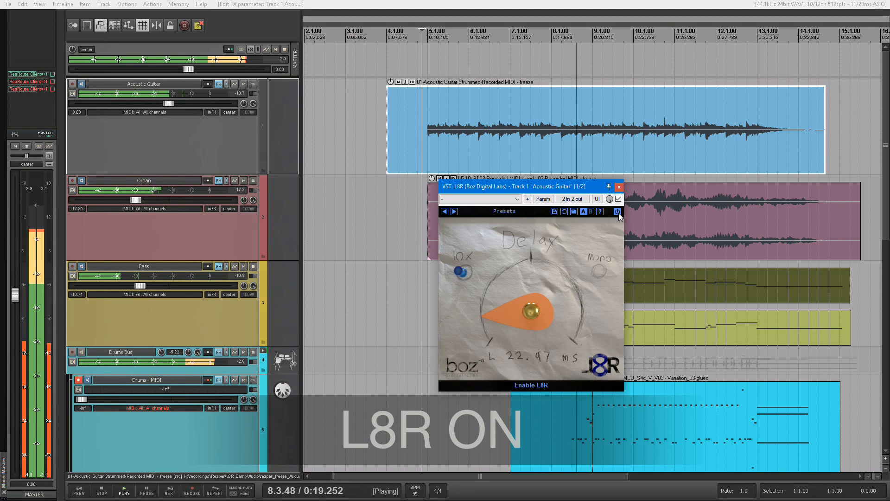
- Play the full unsoloed mix with the L8R delay enabled at L 22.97 ms, then stop
left_click(618, 211)
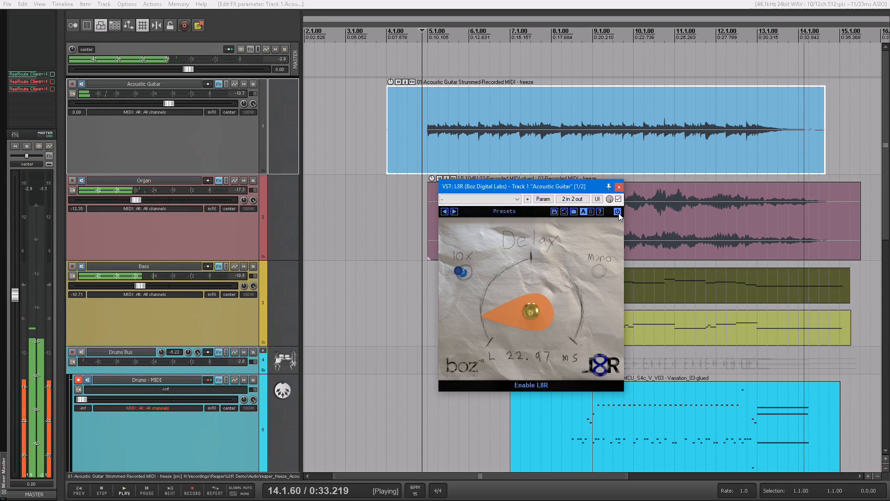
left_click(101, 490)
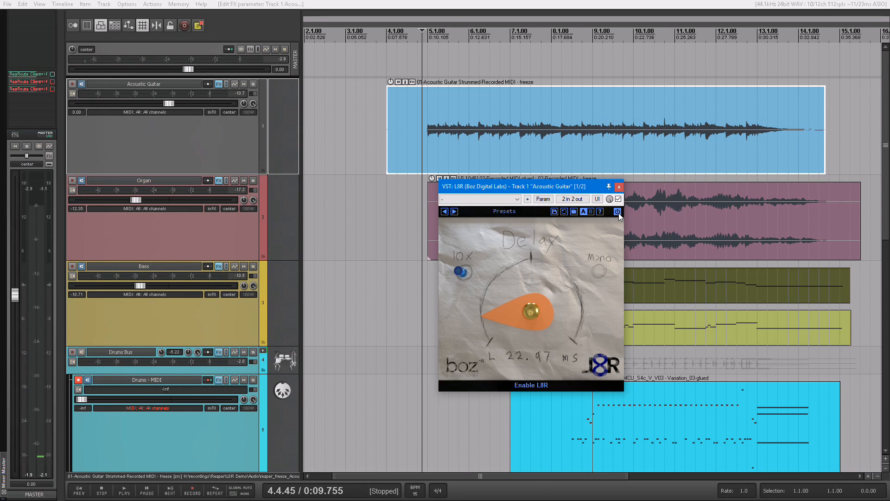